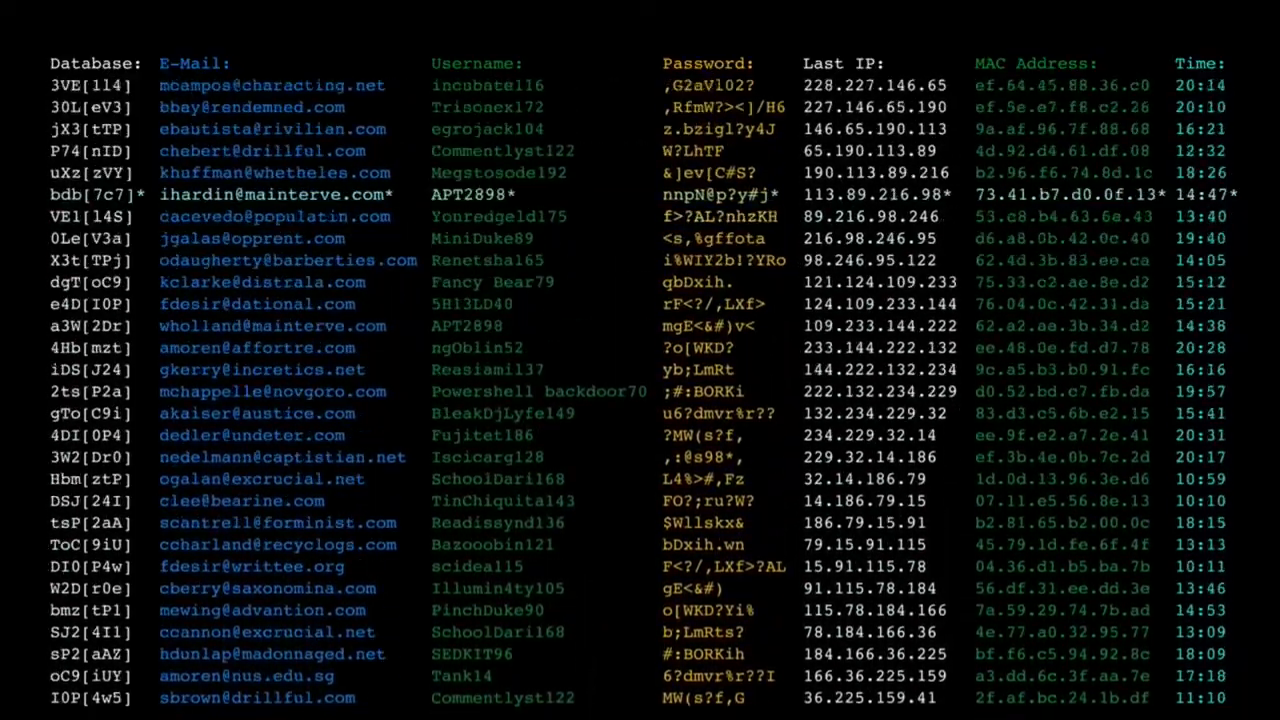
pyautogui.scroll(3)
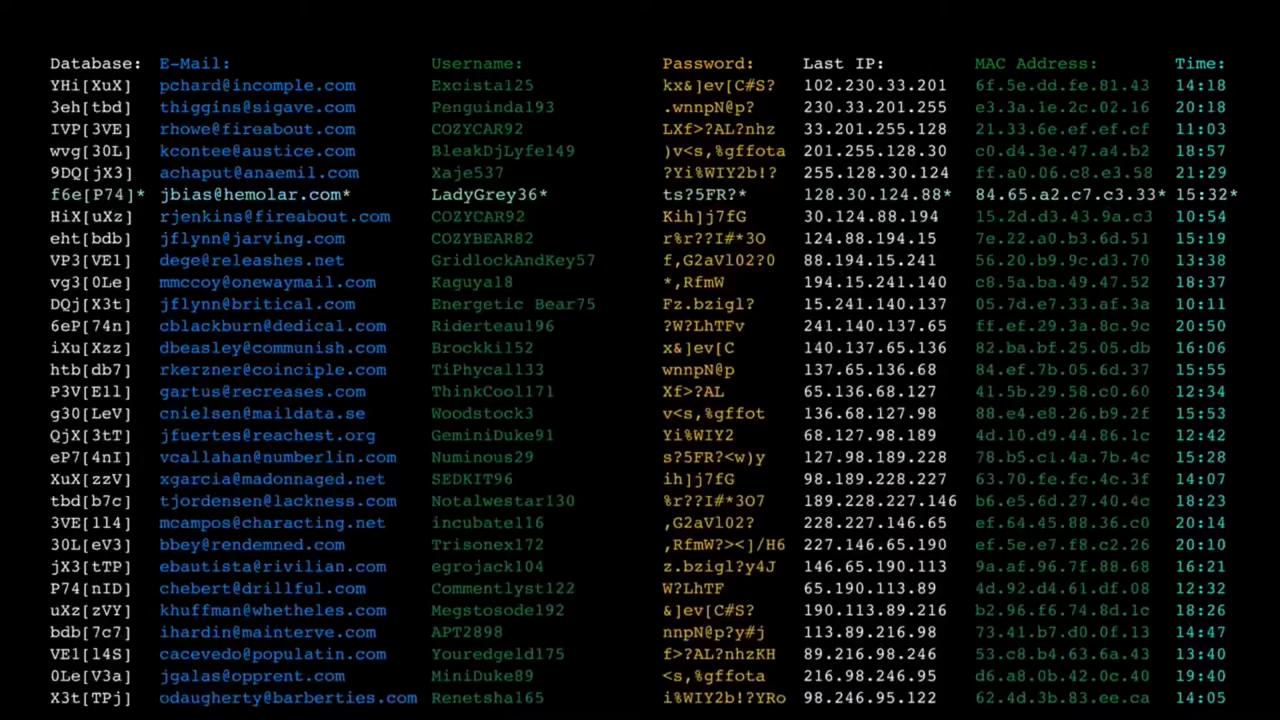